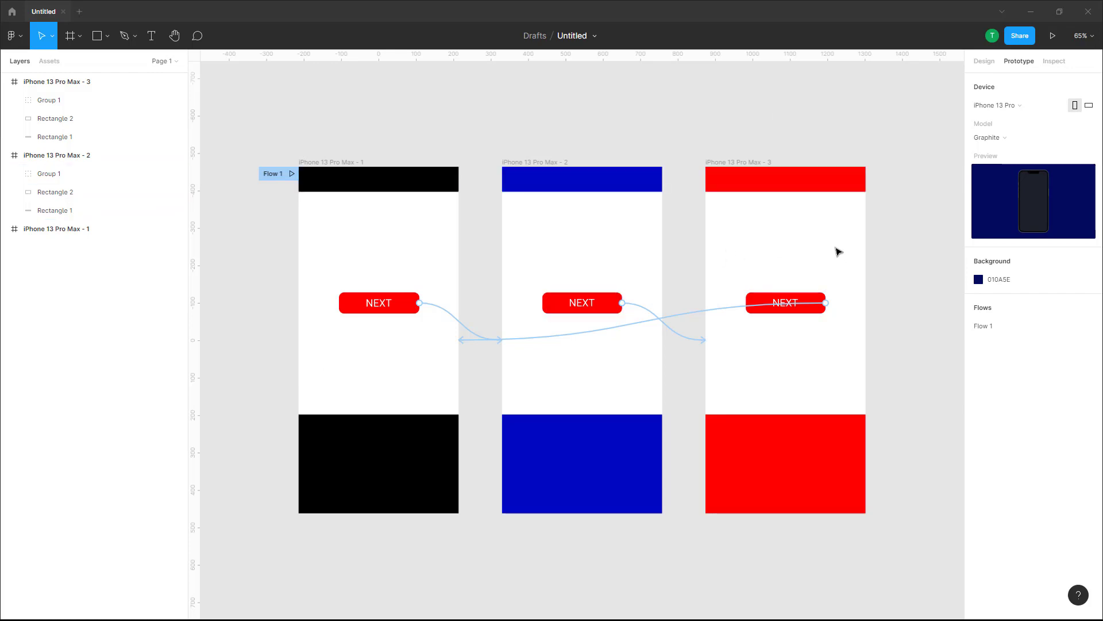
pyautogui.moveTo(1050, 36)
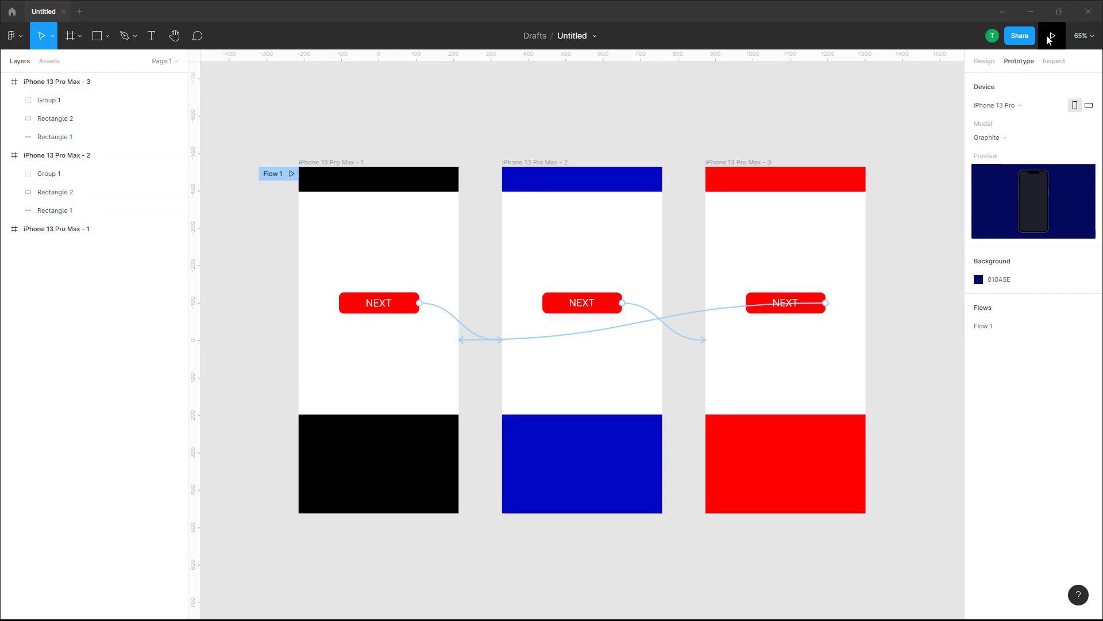
# Step: Preview the prototype from the black first screen and tap NEXT to reach the blue screen
pyautogui.click(1049, 36)
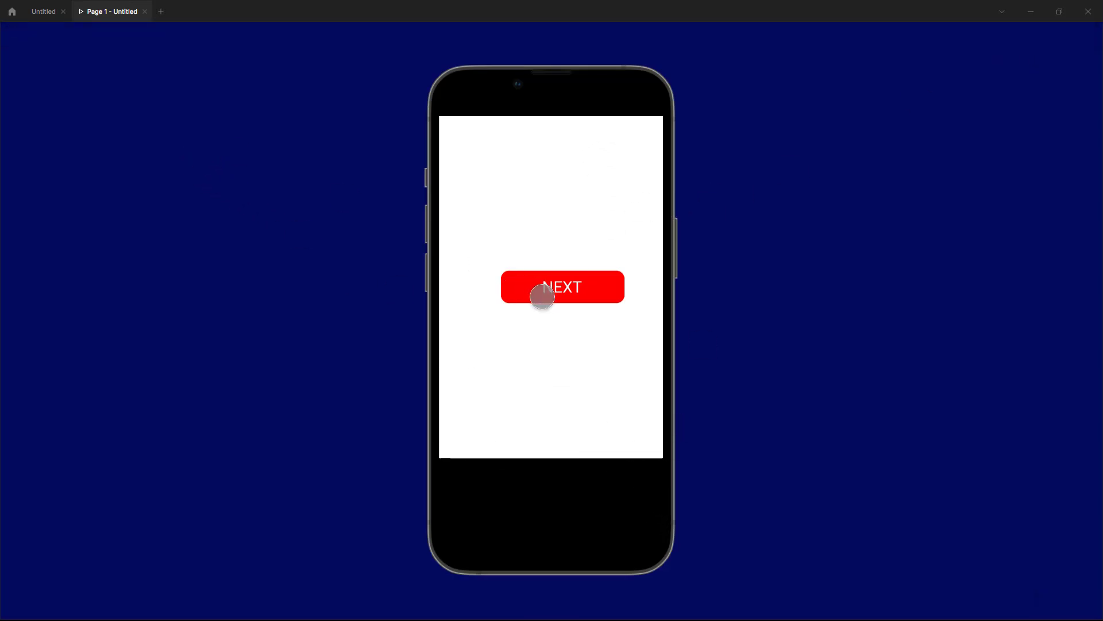
pyautogui.click(562, 287)
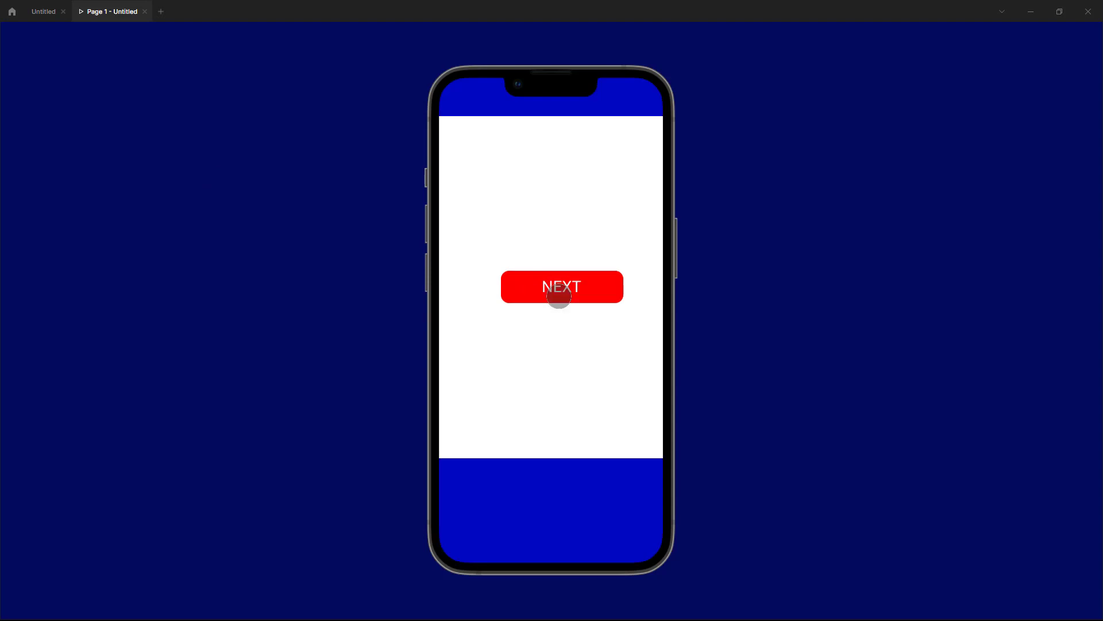
pyautogui.click(560, 286)
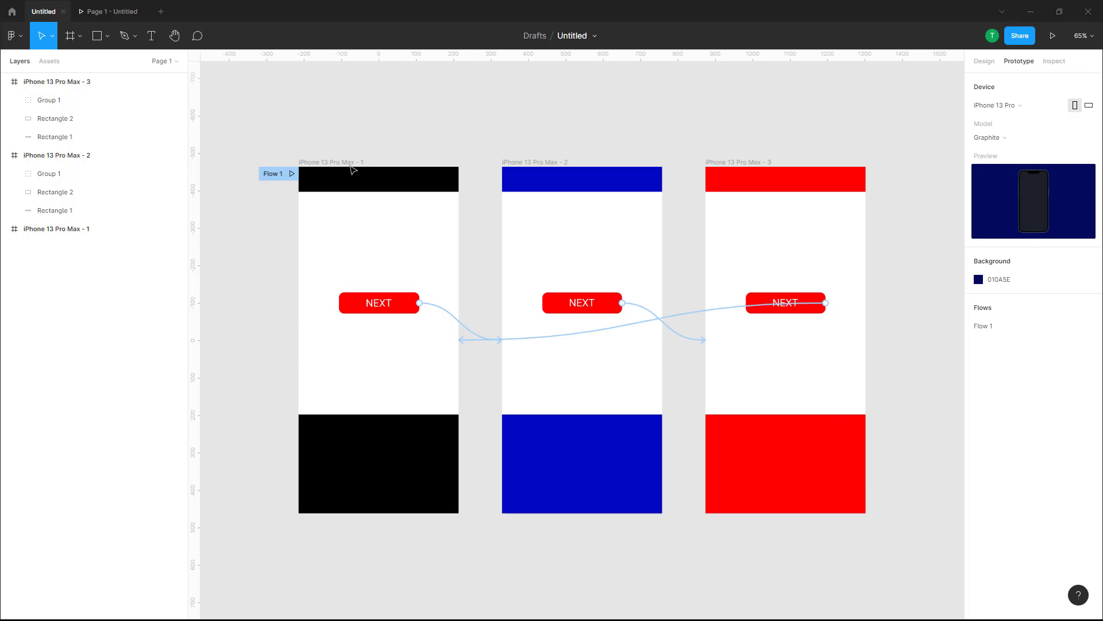
pyautogui.moveTo(512, 350)
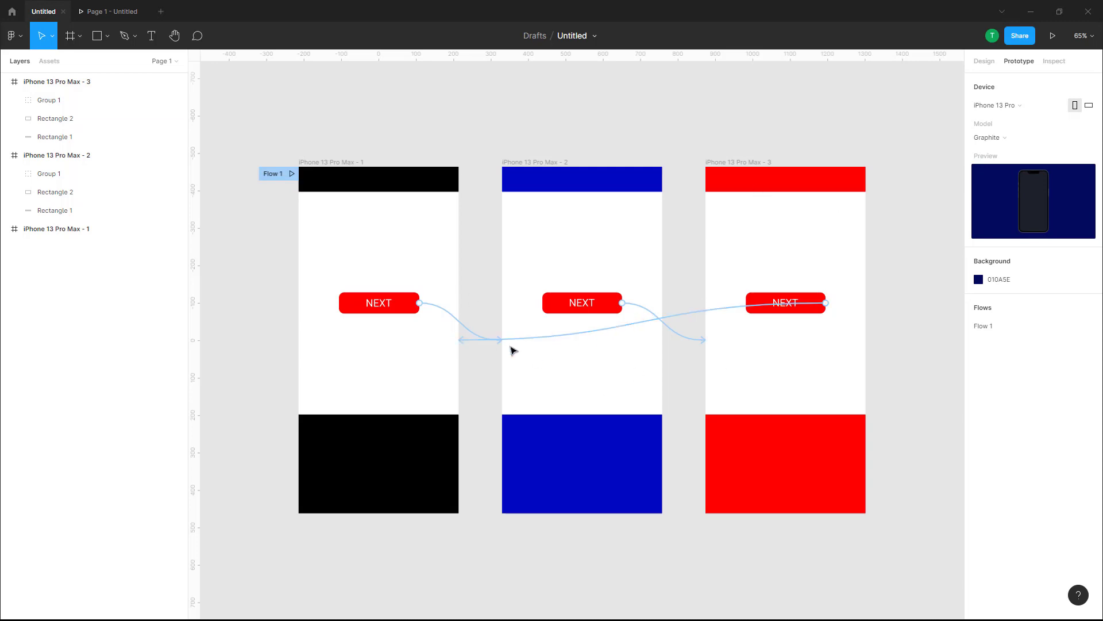
# Step: Start Flow 1 on the red iPhone 13 Pro Max - 3 frame and preview it
pyautogui.click(1053, 35)
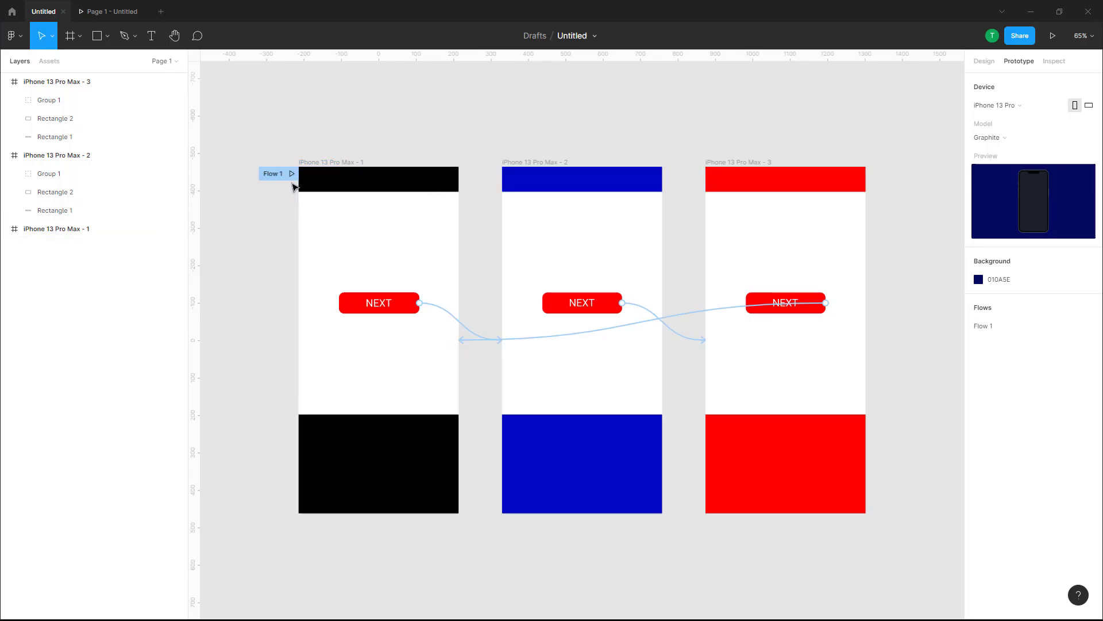
pyautogui.moveTo(153, 18)
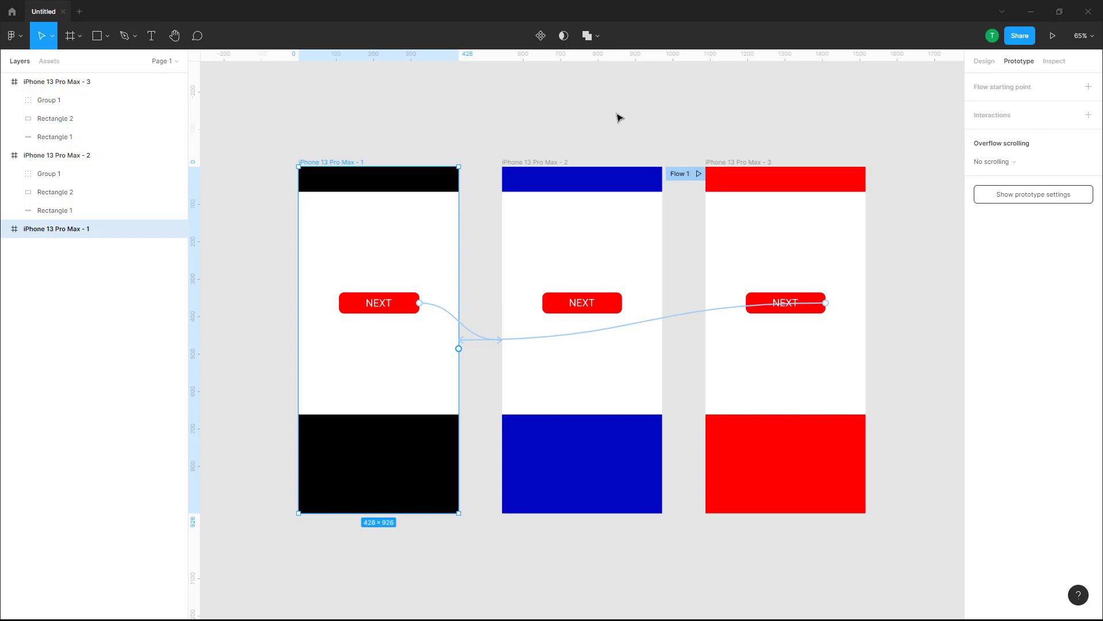
pyautogui.click(1054, 35)
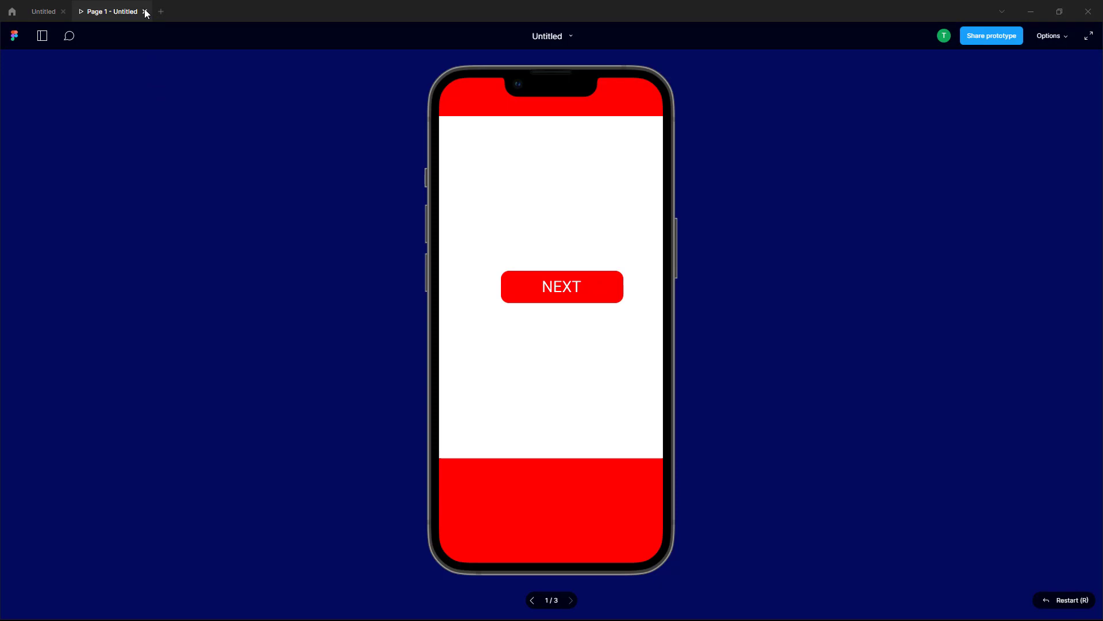
pyautogui.moveTo(1003, 431)
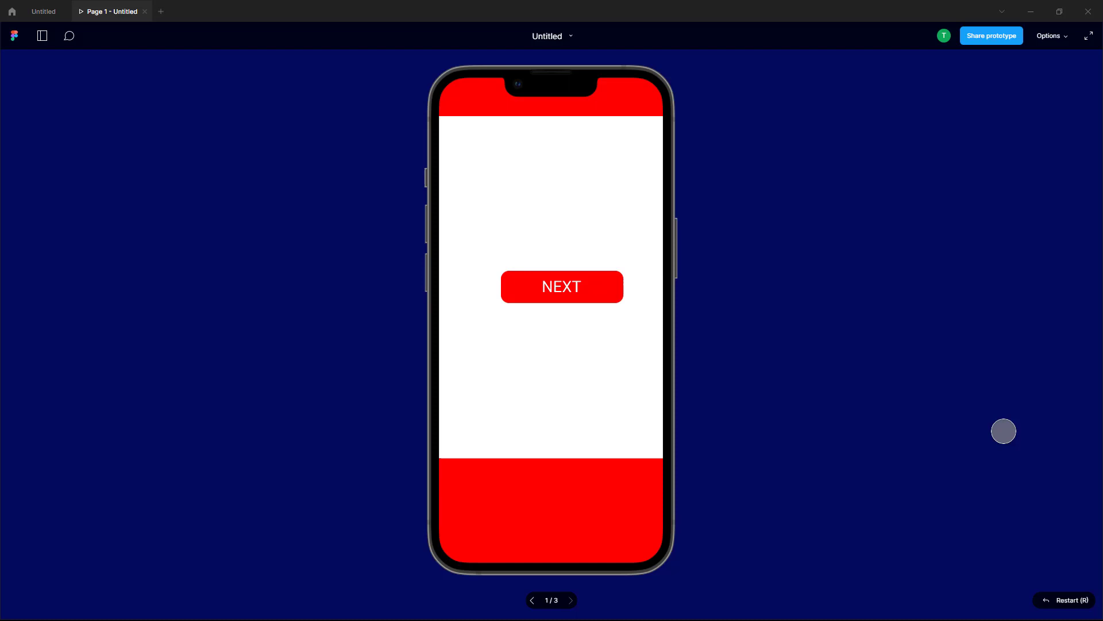